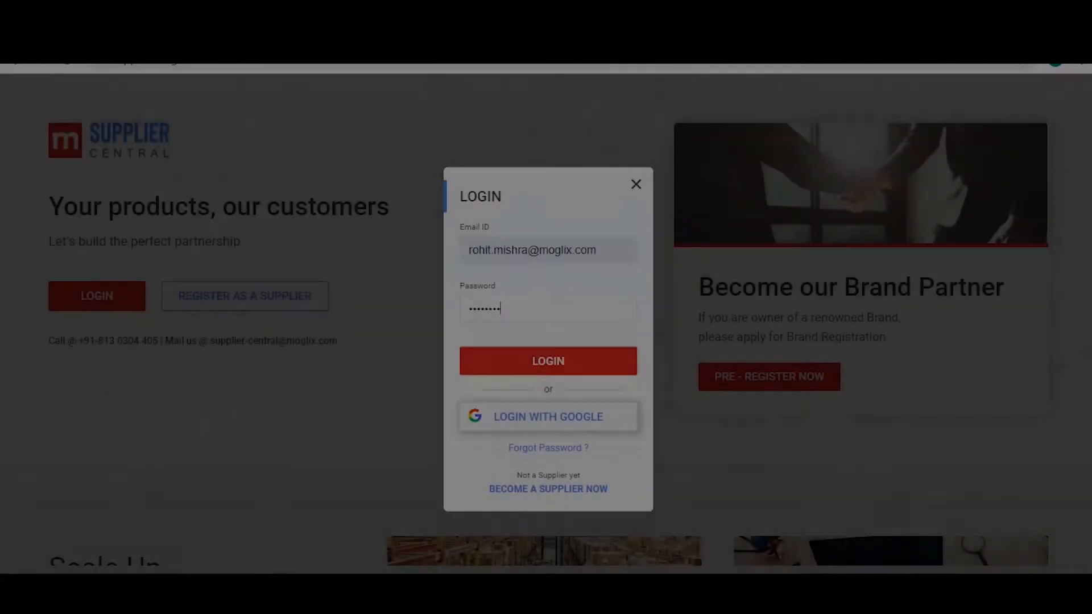
- Sign in to the supplier portal with the entered login credentials
{"action": "left_click", "coordinate": [547, 360]}
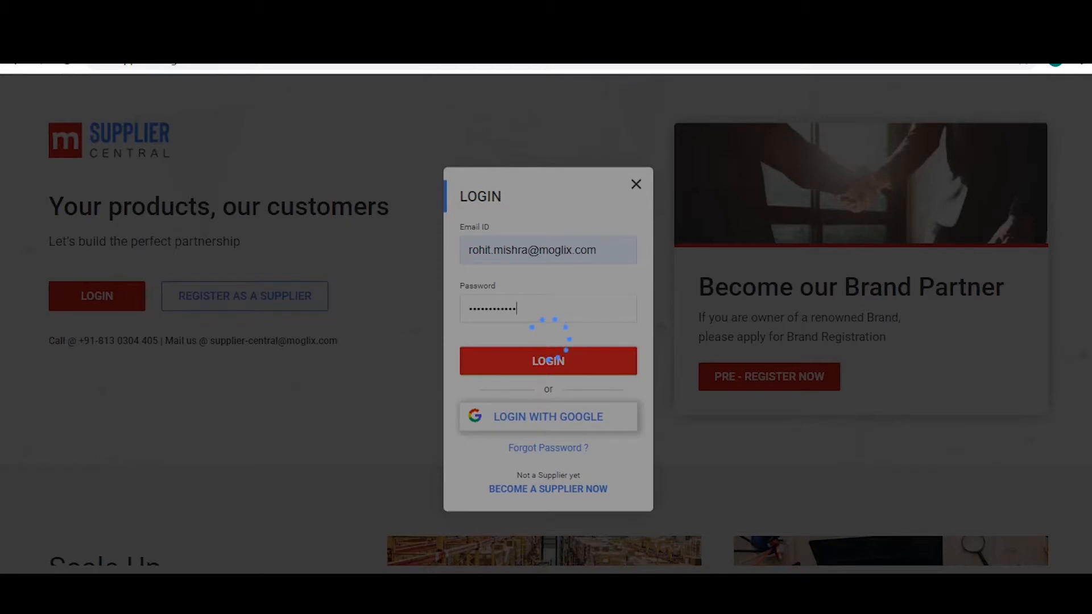
{"action": "left_click", "coordinate": [547, 360]}
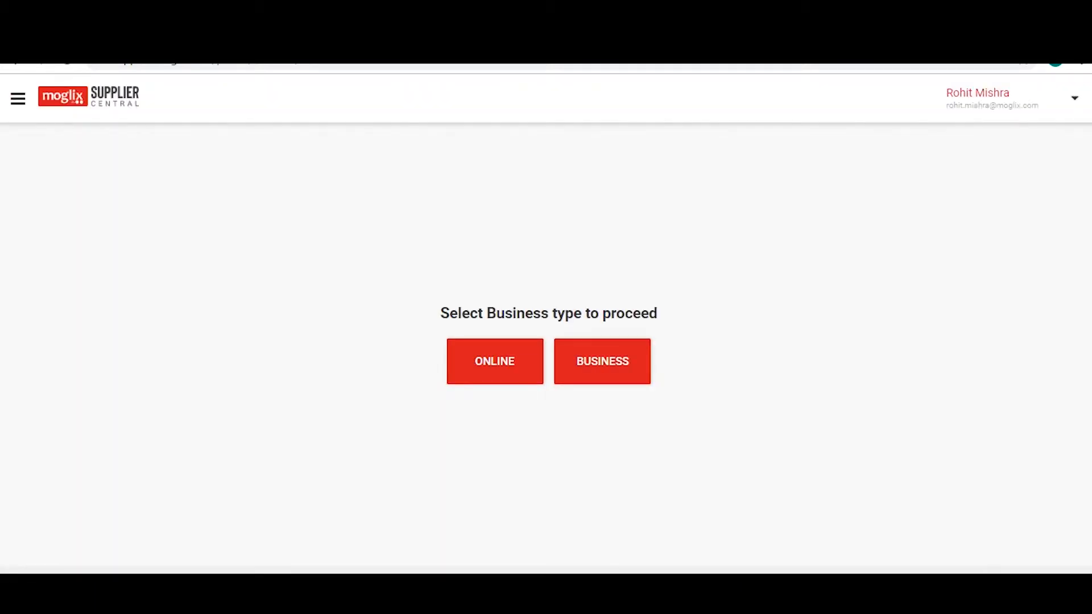
- Choose the Online business type and go to Order Management
{"action": "left_click", "coordinate": [494, 360]}
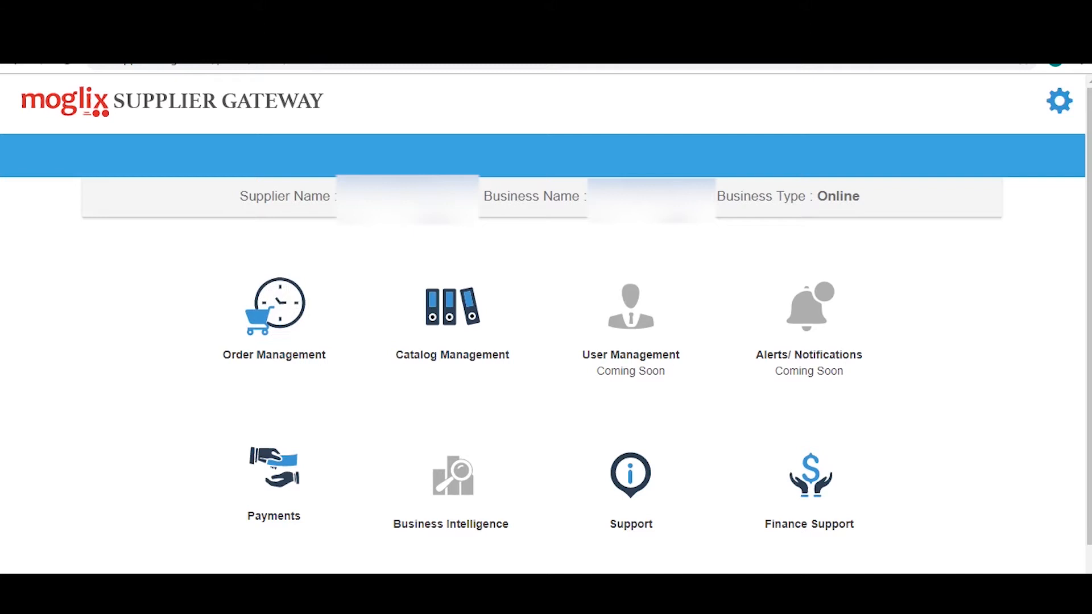
{"action": "double_click", "coordinate": [257, 196]}
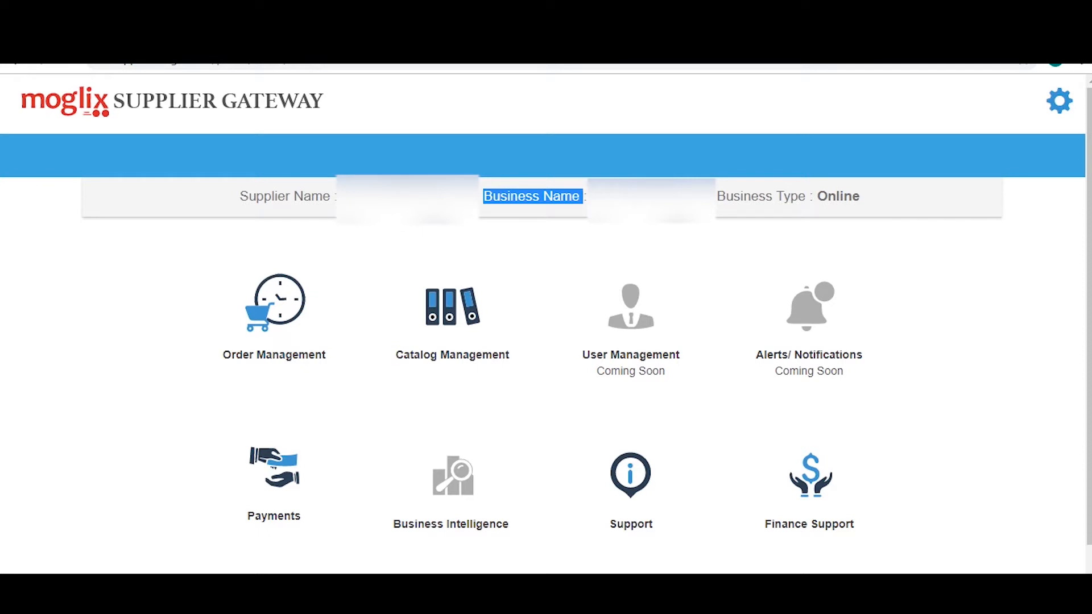
{"action": "left_click", "coordinate": [273, 304]}
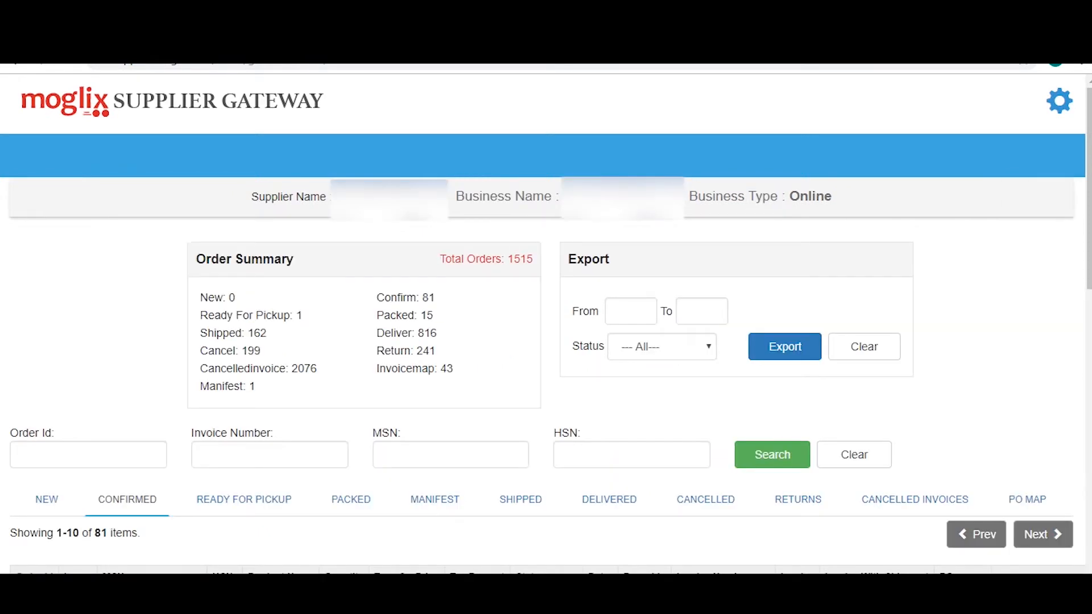
{"action": "left_click", "coordinate": [630, 311]}
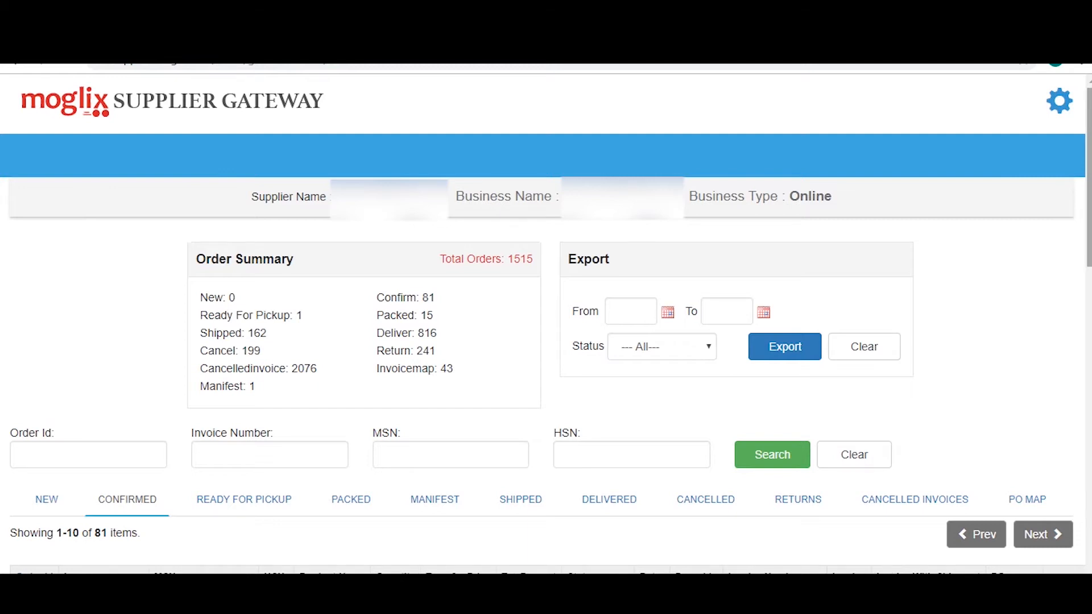
{"action": "scroll", "scroll_direction": "down", "scroll_amount": 3}
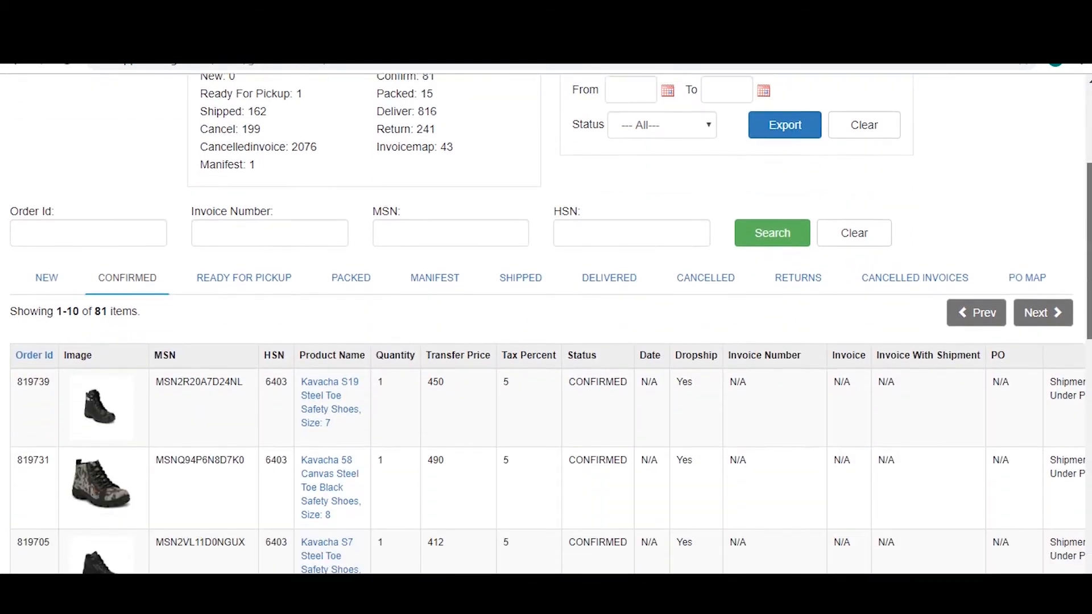
{"action": "scroll", "scroll_direction": "down", "scroll_amount": 3}
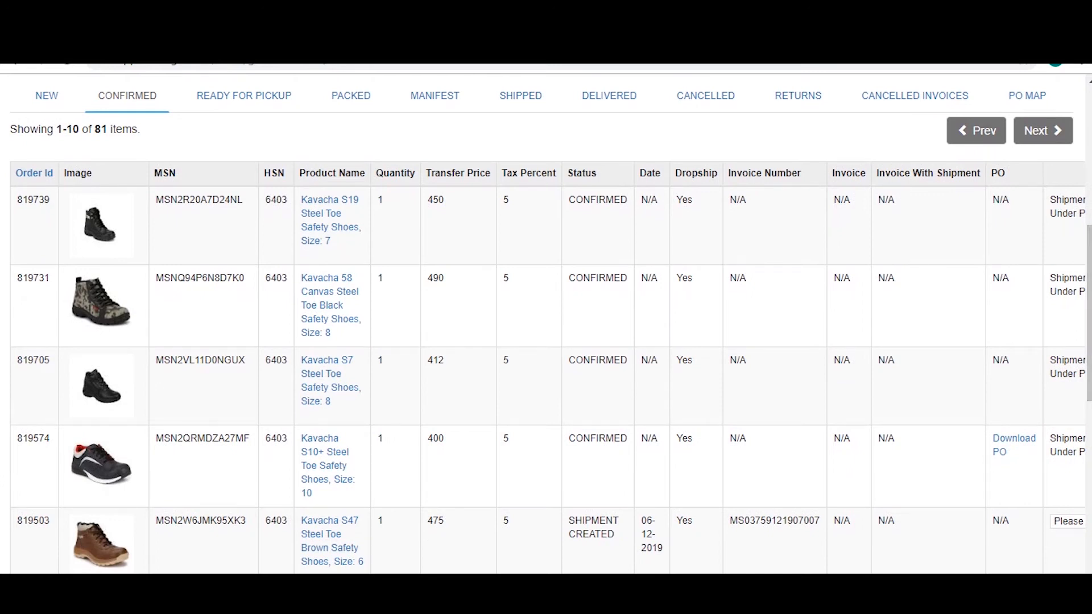
{"action": "scroll", "scroll_direction": "right", "scroll_amount": 3}
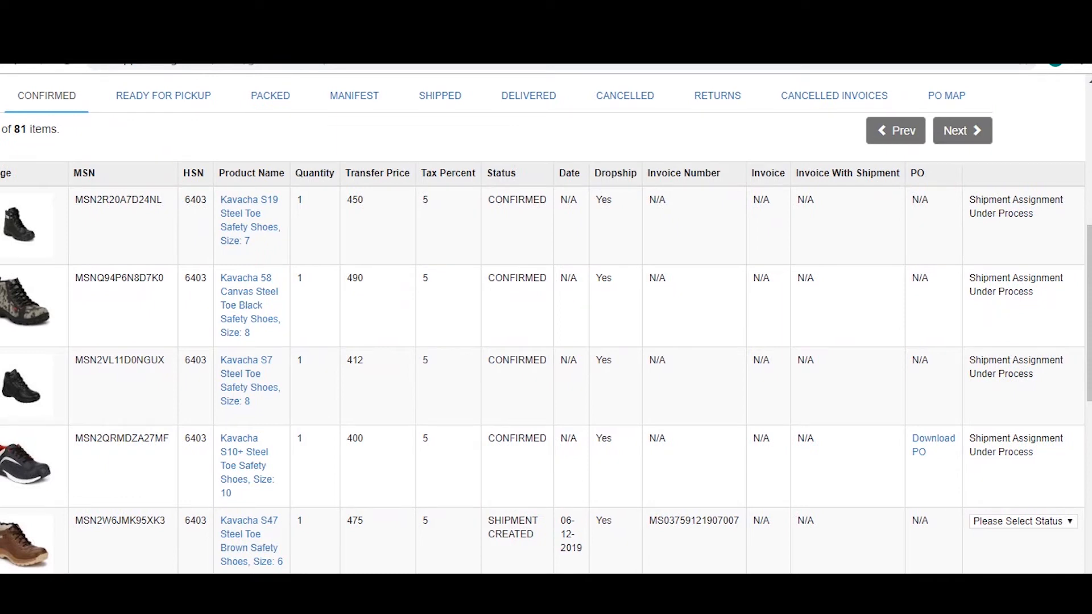
{"action": "double_click", "coordinate": [918, 200]}
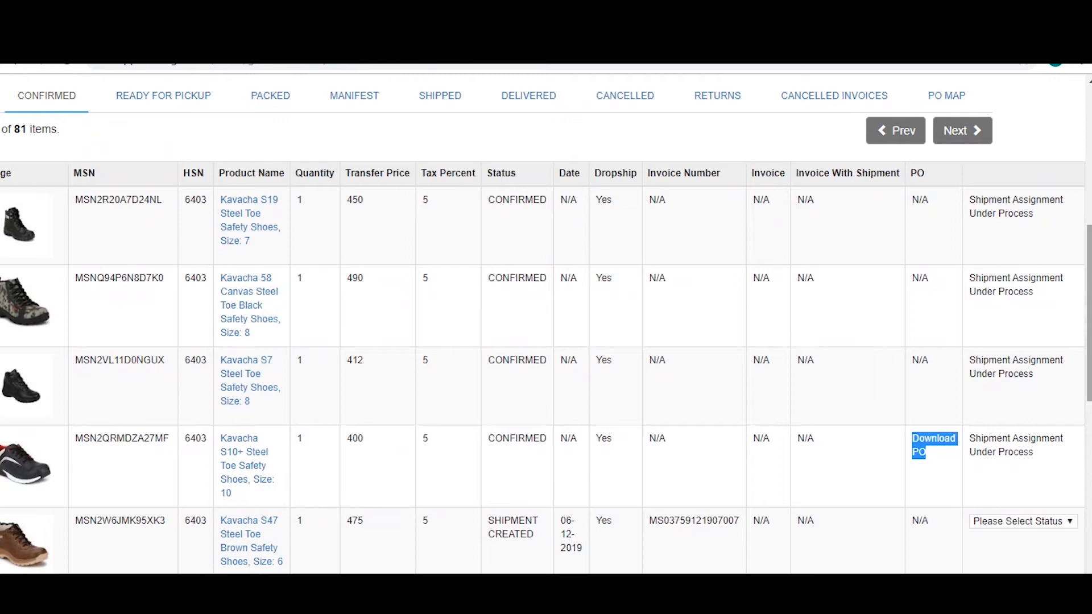
{"action": "scroll", "scroll_direction": "down", "scroll_amount": 3}
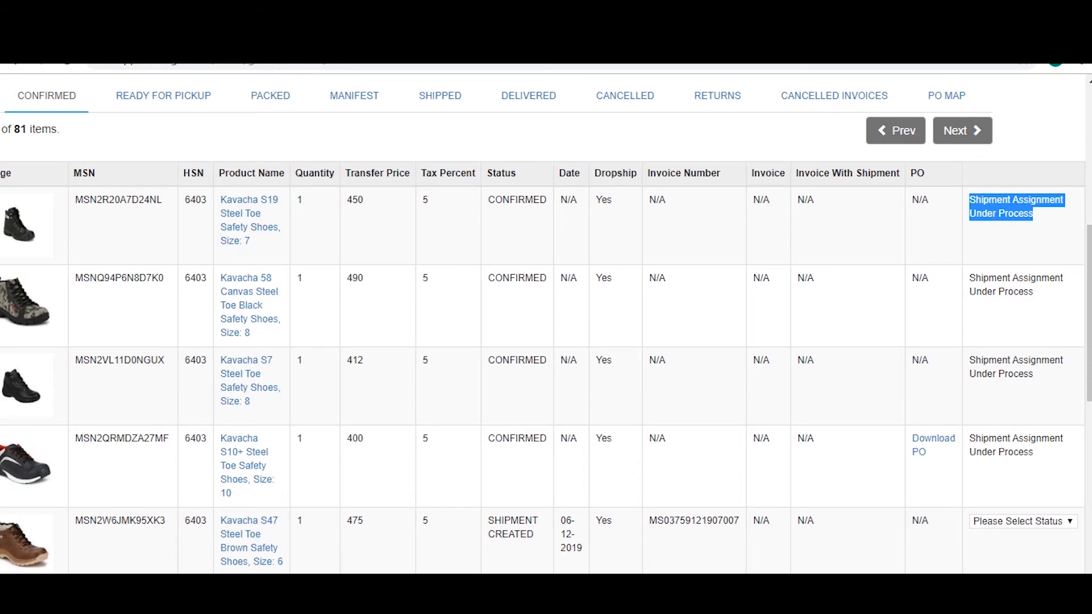
- On page 3, split the 40-unit Kavacha S15 toe guard order into 4 pieces
{"action": "left_click", "coordinate": [961, 130]}
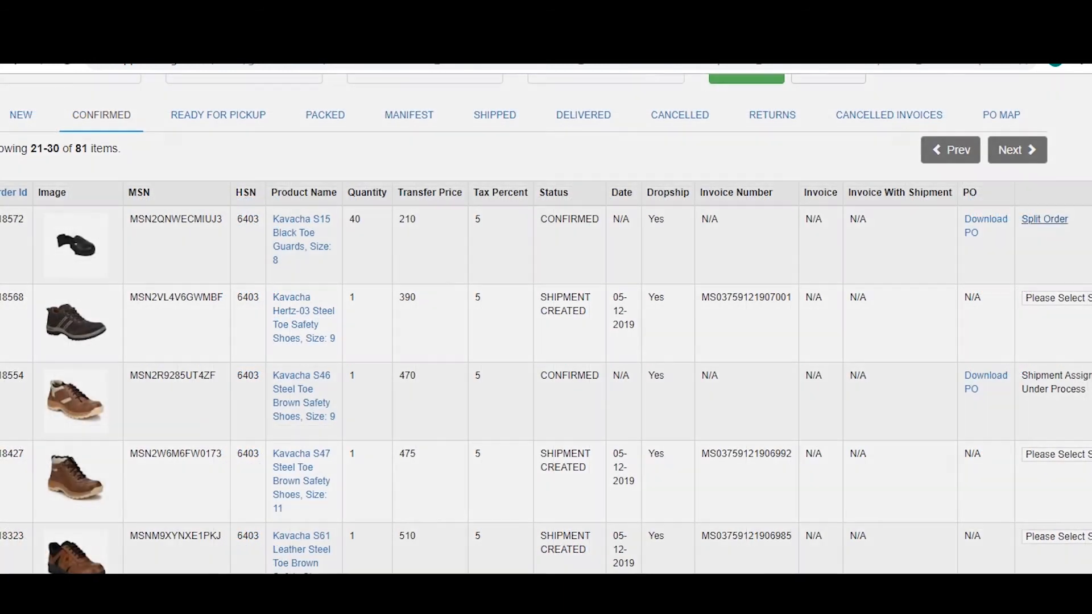
{"action": "left_click", "coordinate": [1044, 218]}
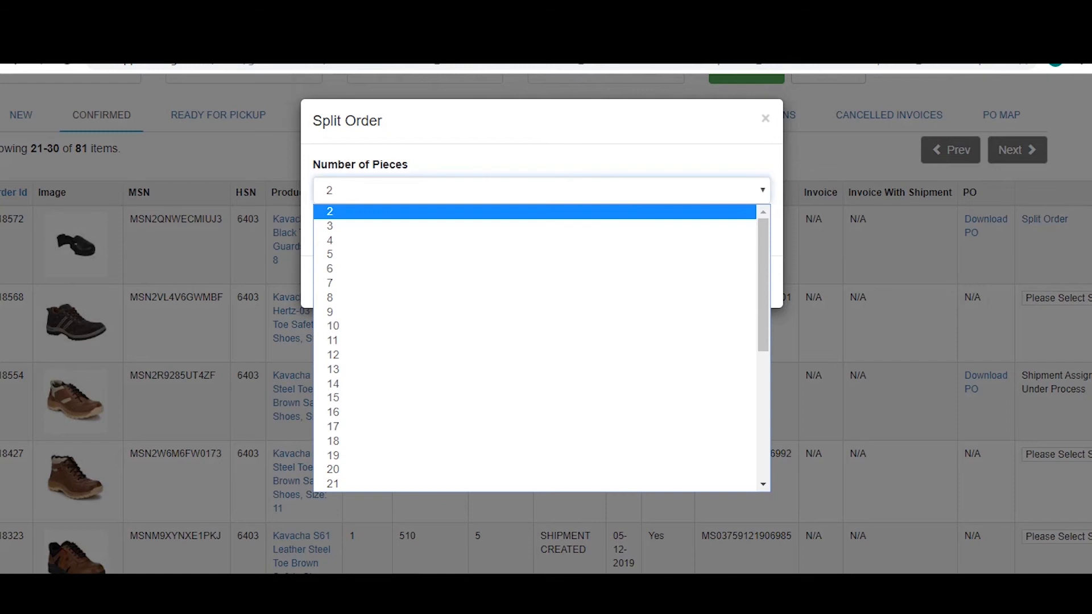
{"action": "left_click", "coordinate": [329, 239]}
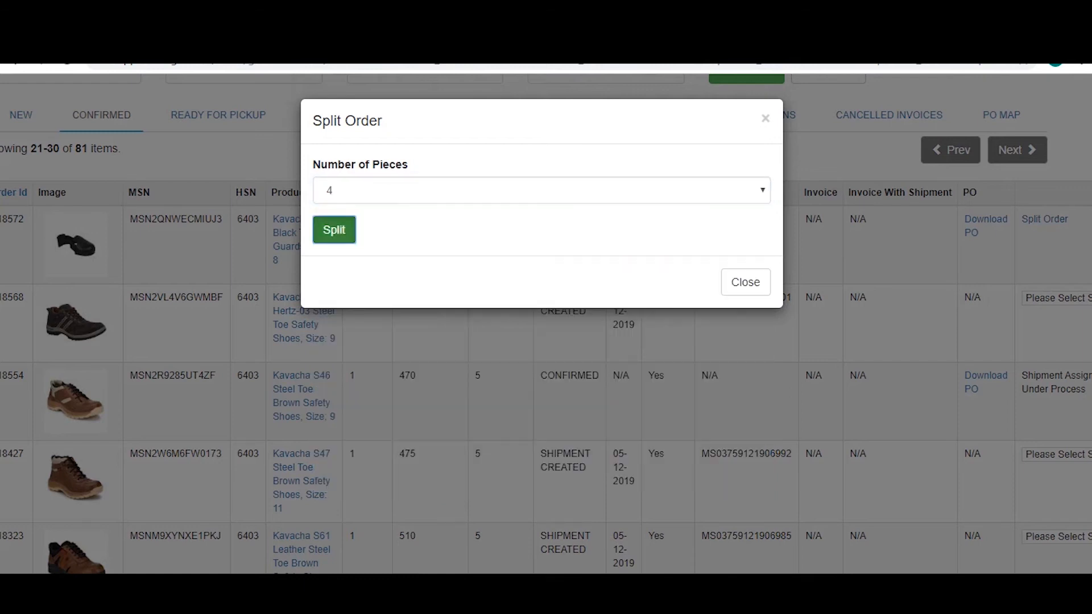
{"action": "left_click", "coordinate": [333, 230]}
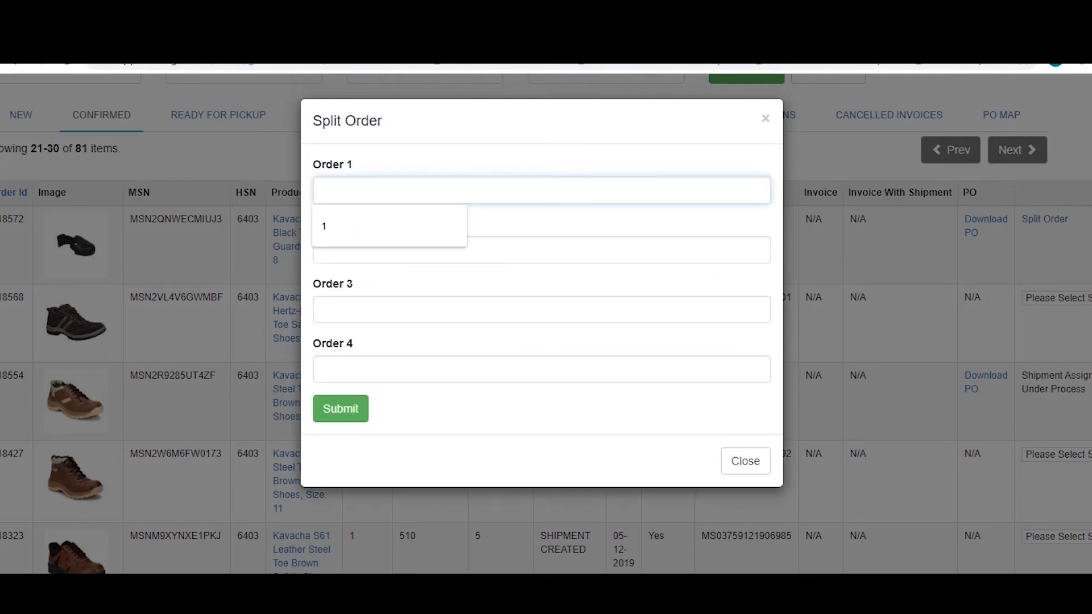
- Enter quantity 10 for Order 1 and Order 2
{"action": "type", "text": "10"}
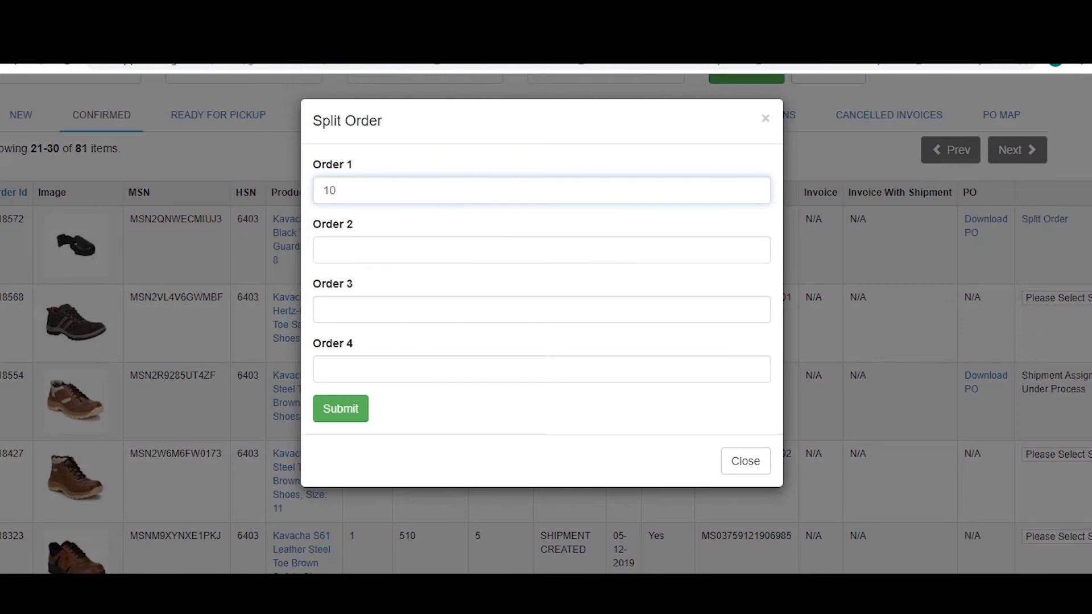
{"action": "type", "text": "10"}
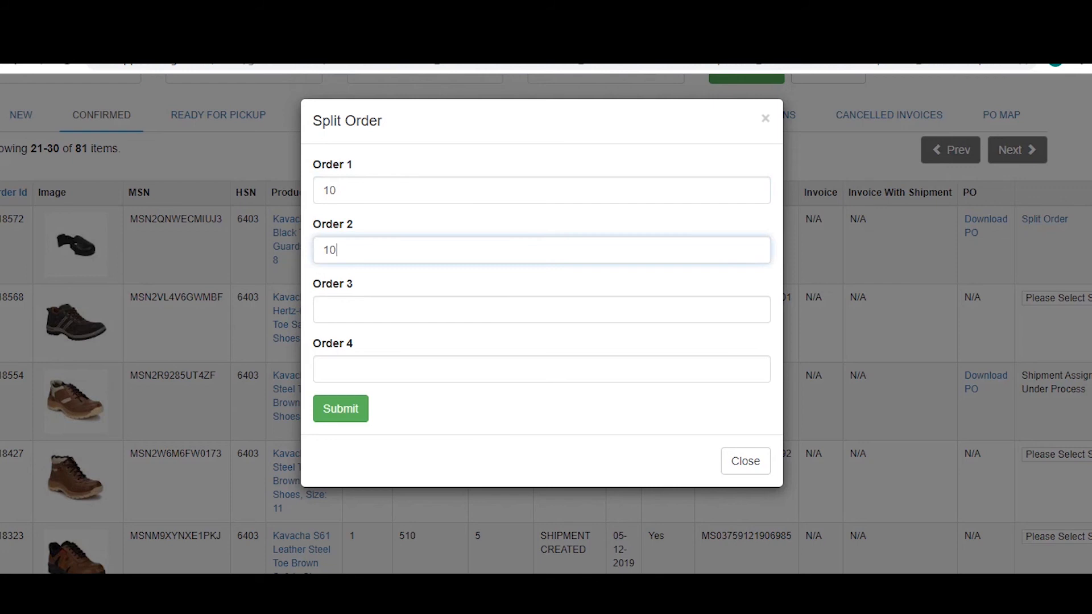